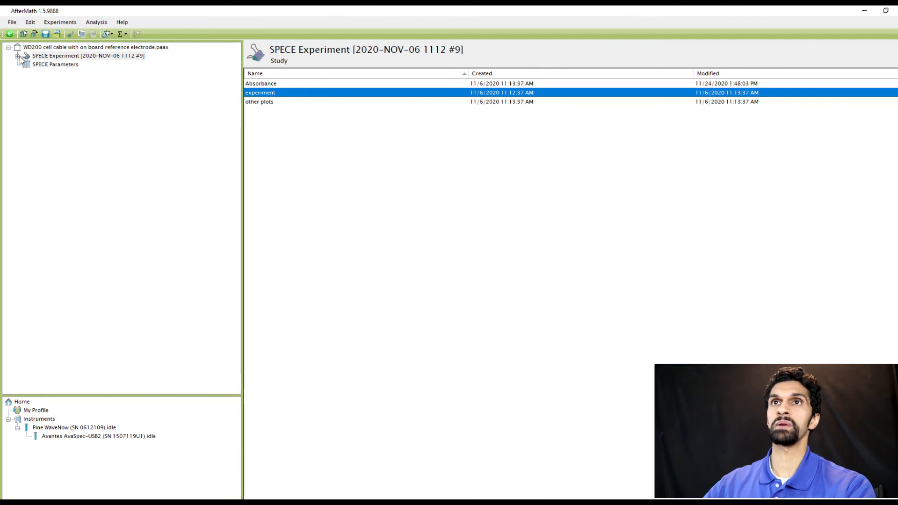
Step: Expand the SPECE Experiment node to list its Absorbance plot and other plots
left_click(18, 55)
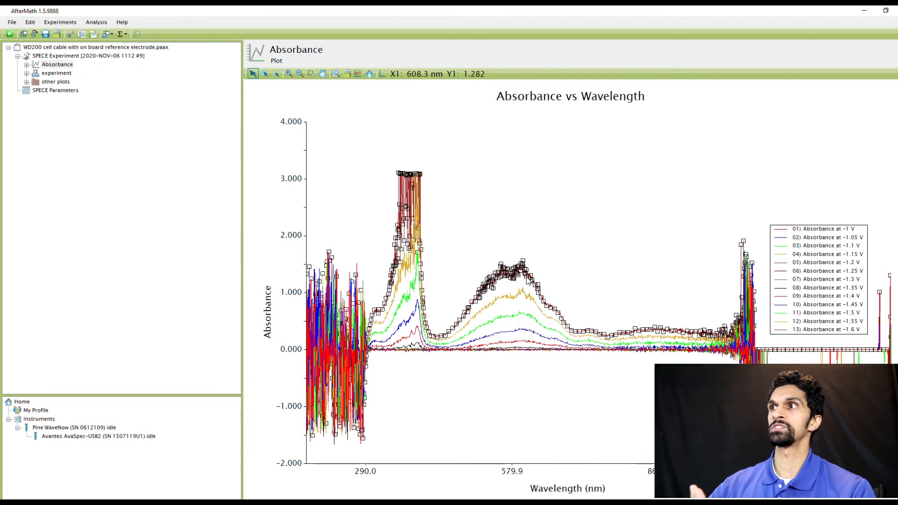
mouse_move(514, 321)
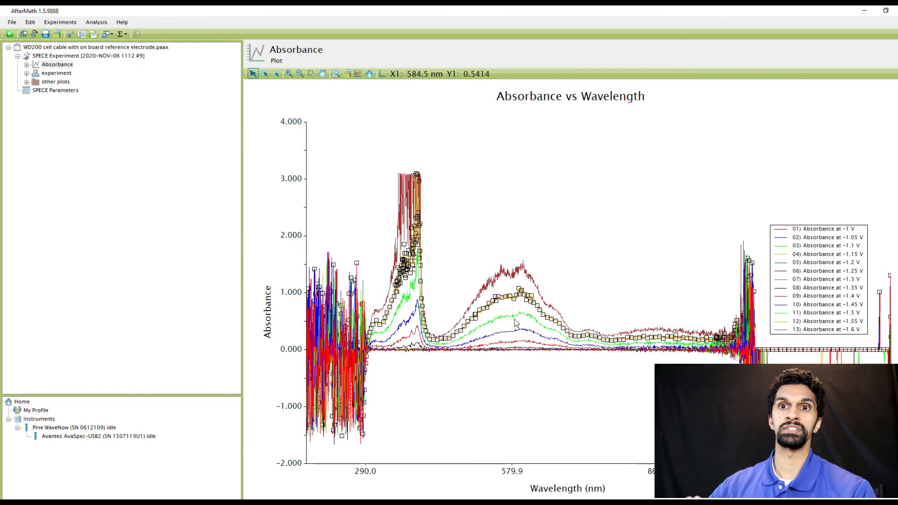
mouse_move(489, 246)
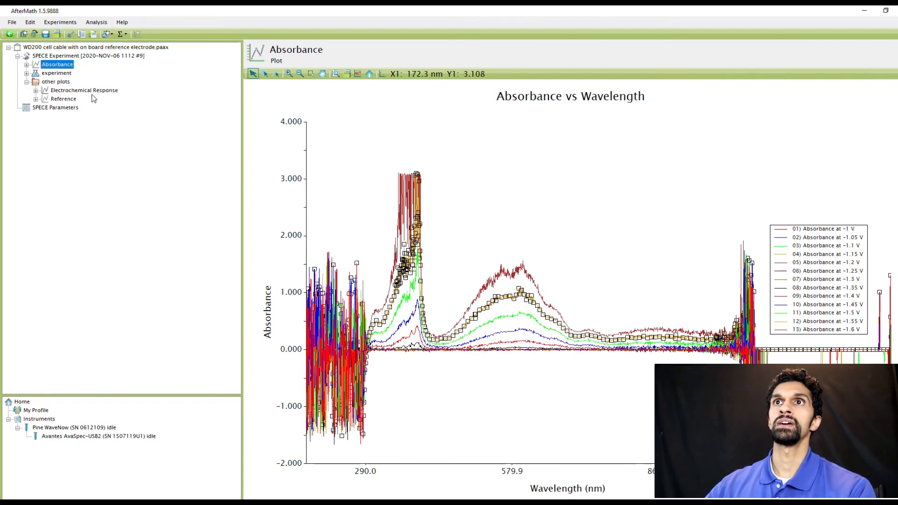
Step: Show the Electrochemical Response plot of current and stepped potential versus time
left_click(83, 90)
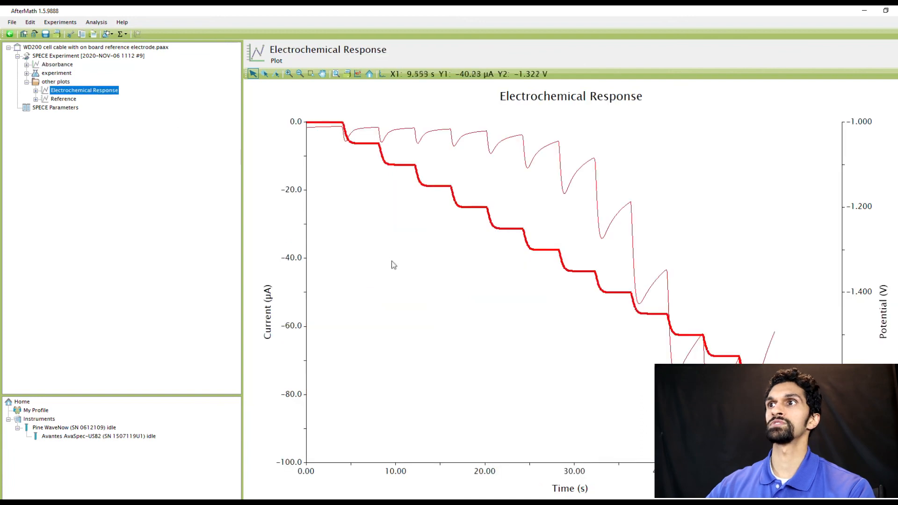
mouse_move(357, 142)
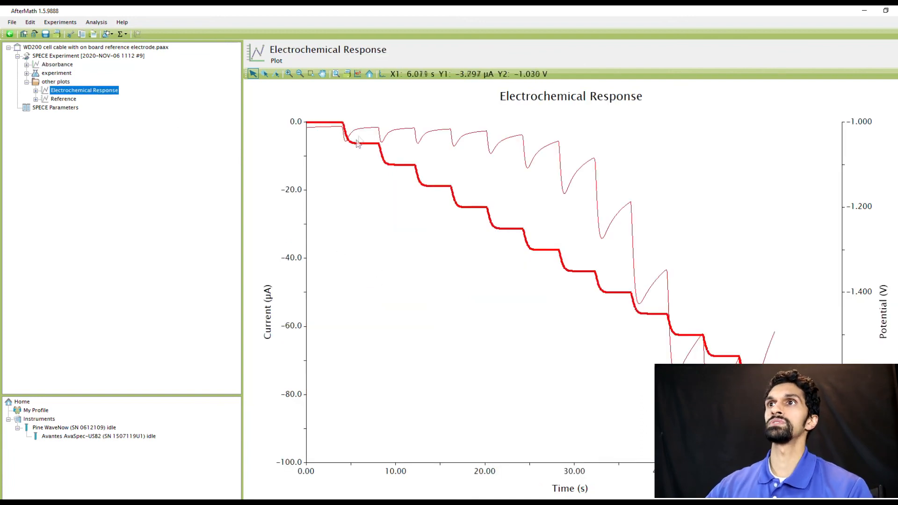
mouse_move(417, 253)
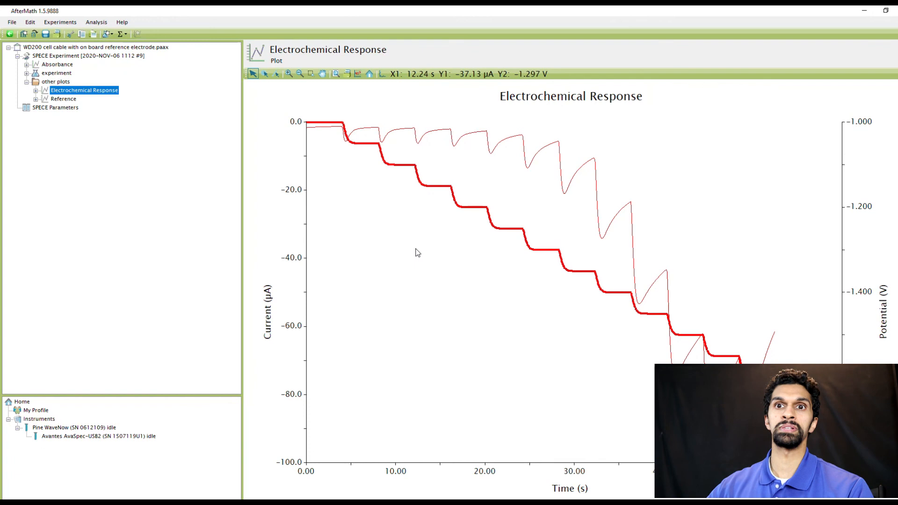